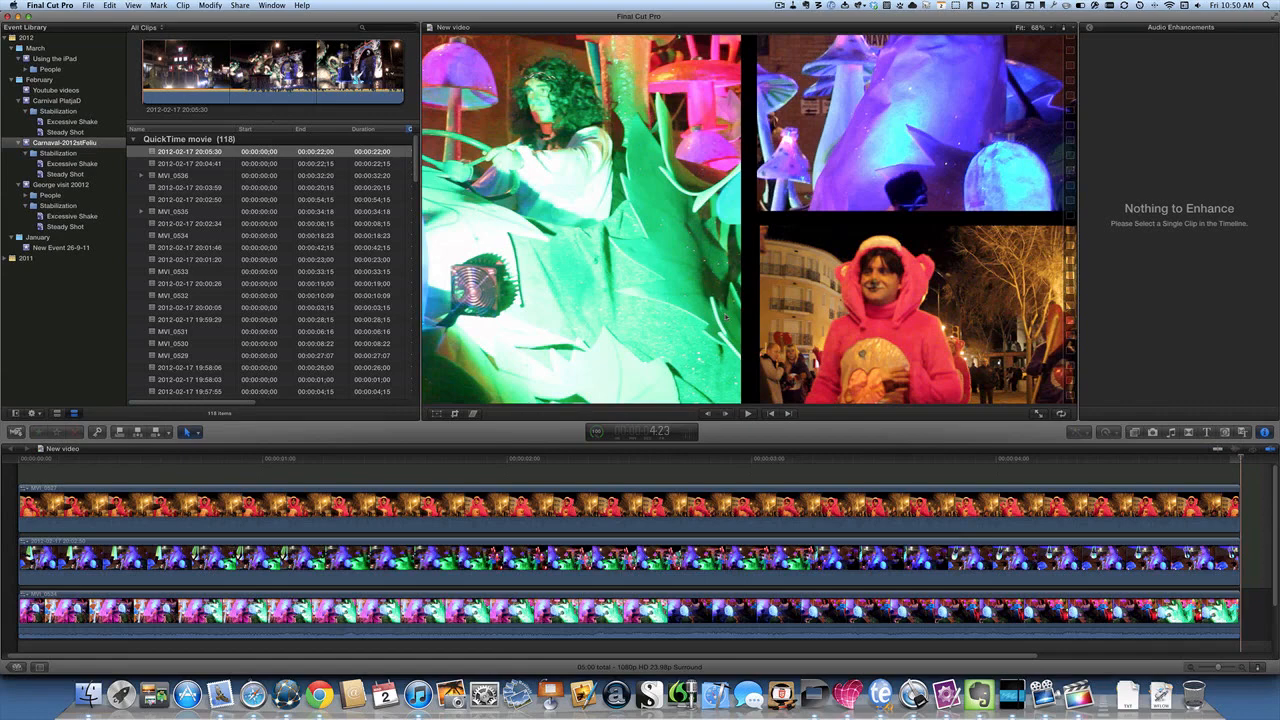
mouse_move(592, 352)
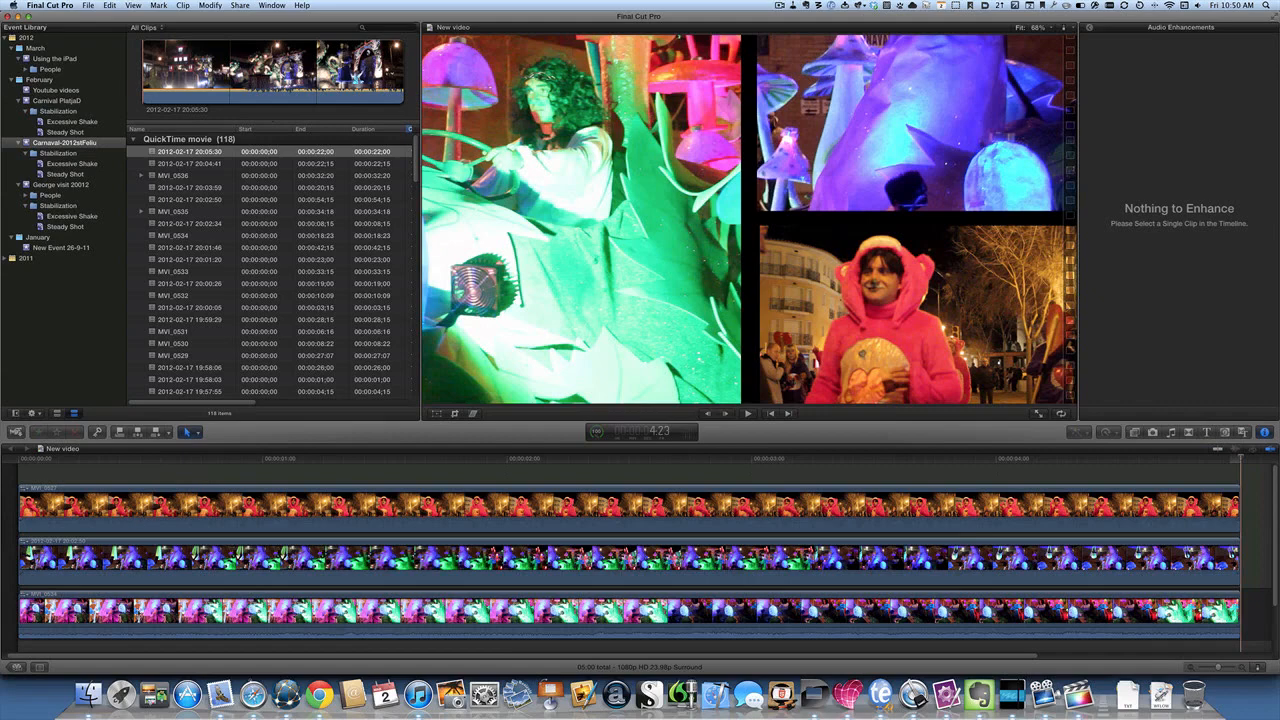
mouse_move(586, 352)
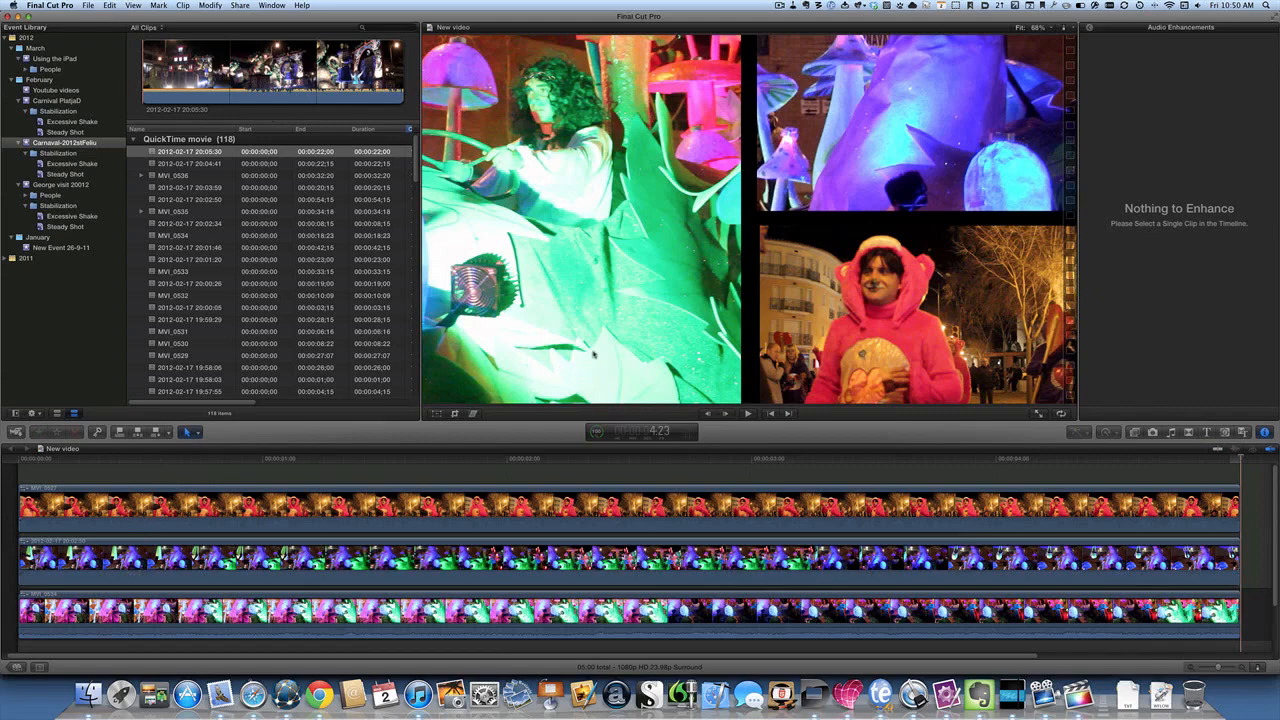
mouse_move(604, 304)
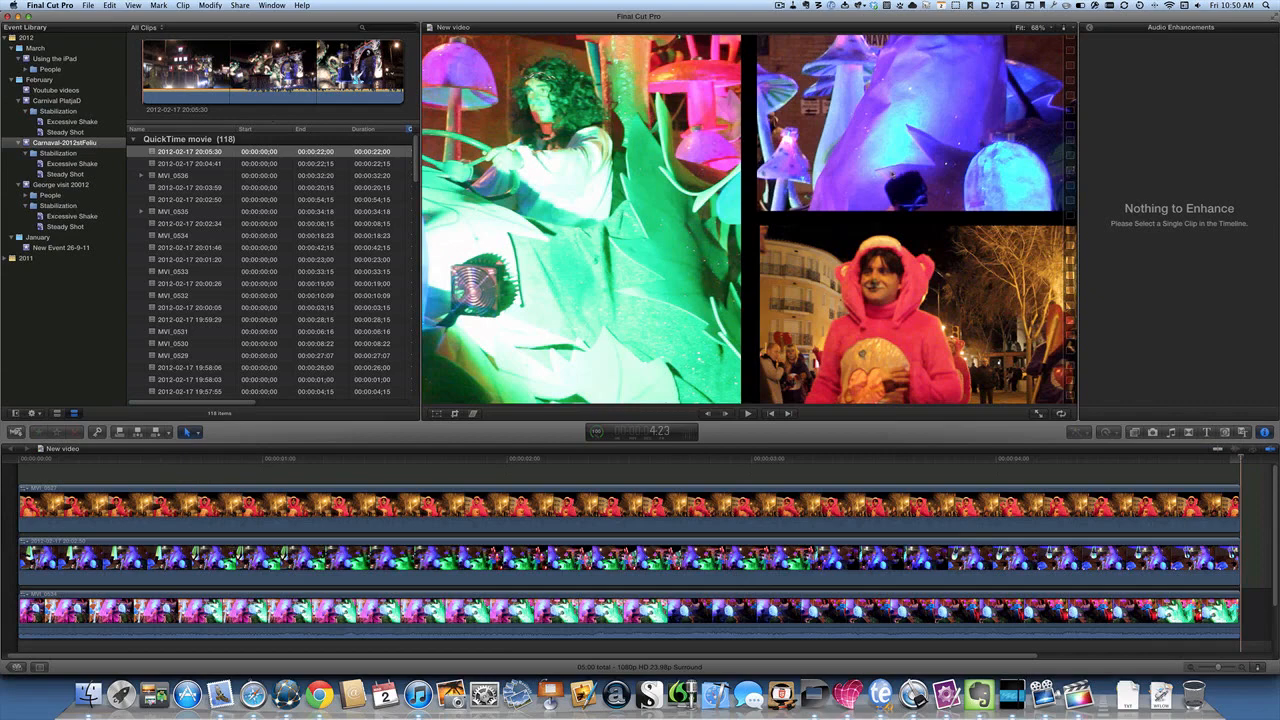
mouse_move(752, 226)
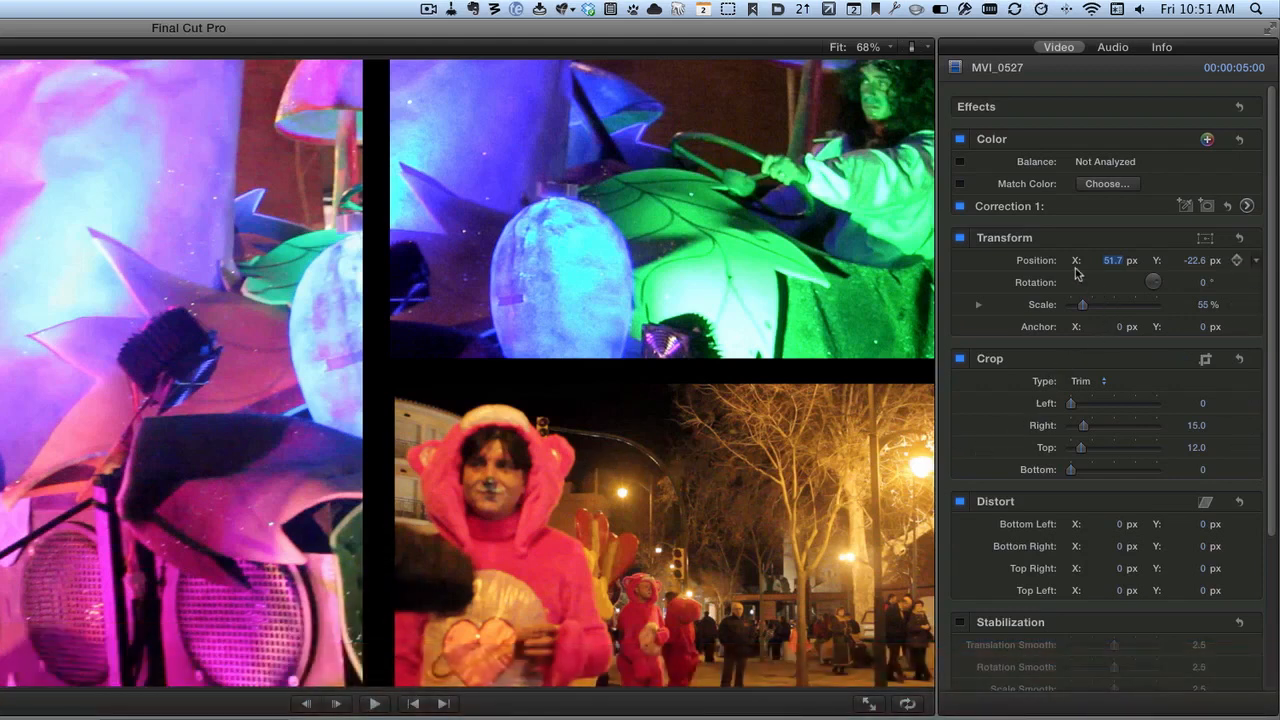
mouse_move(1032, 260)
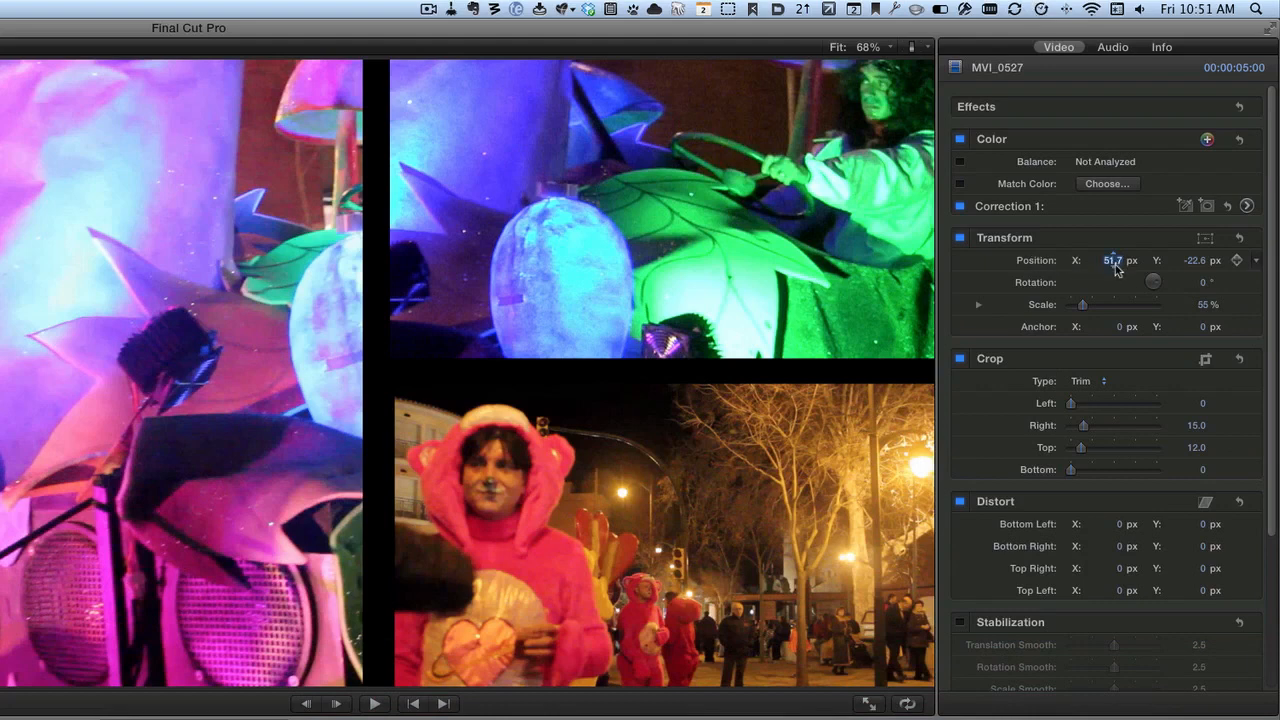
Step: Shift clip MVI_0527's horizontal position within its lower-right panel via the Transform controls
drag(1114, 260, 1100, 260)
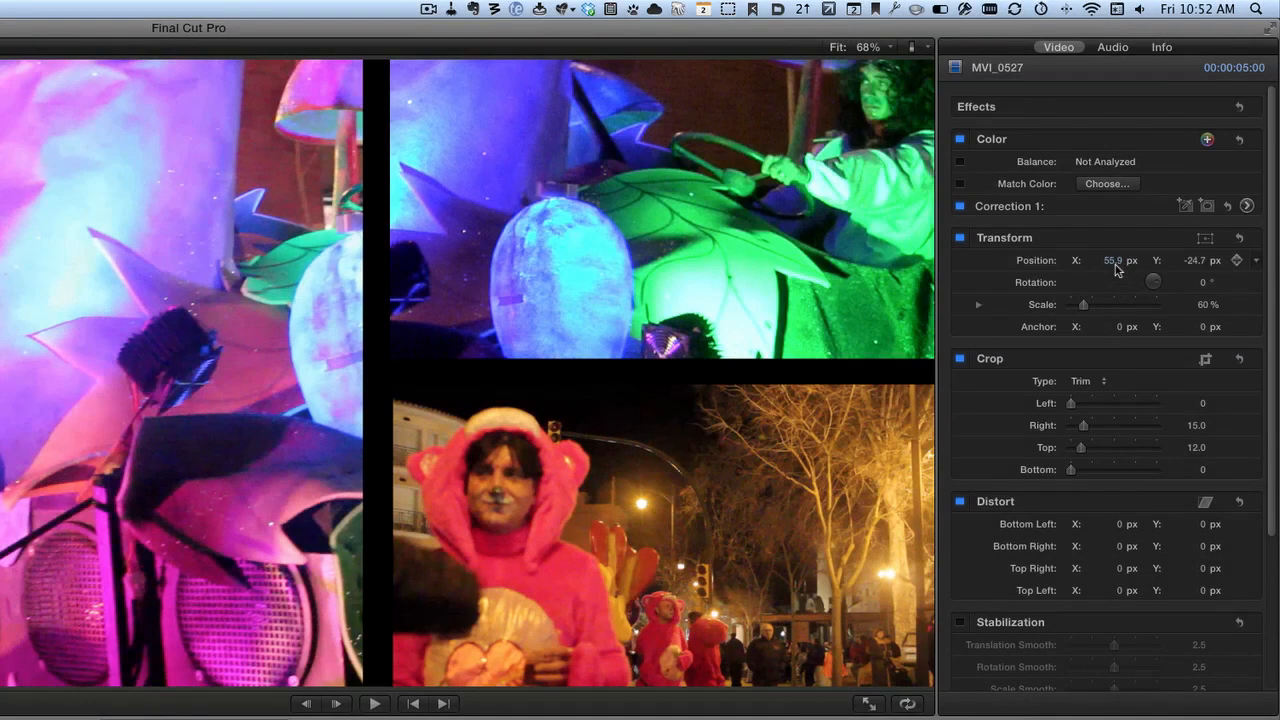
click(1112, 260)
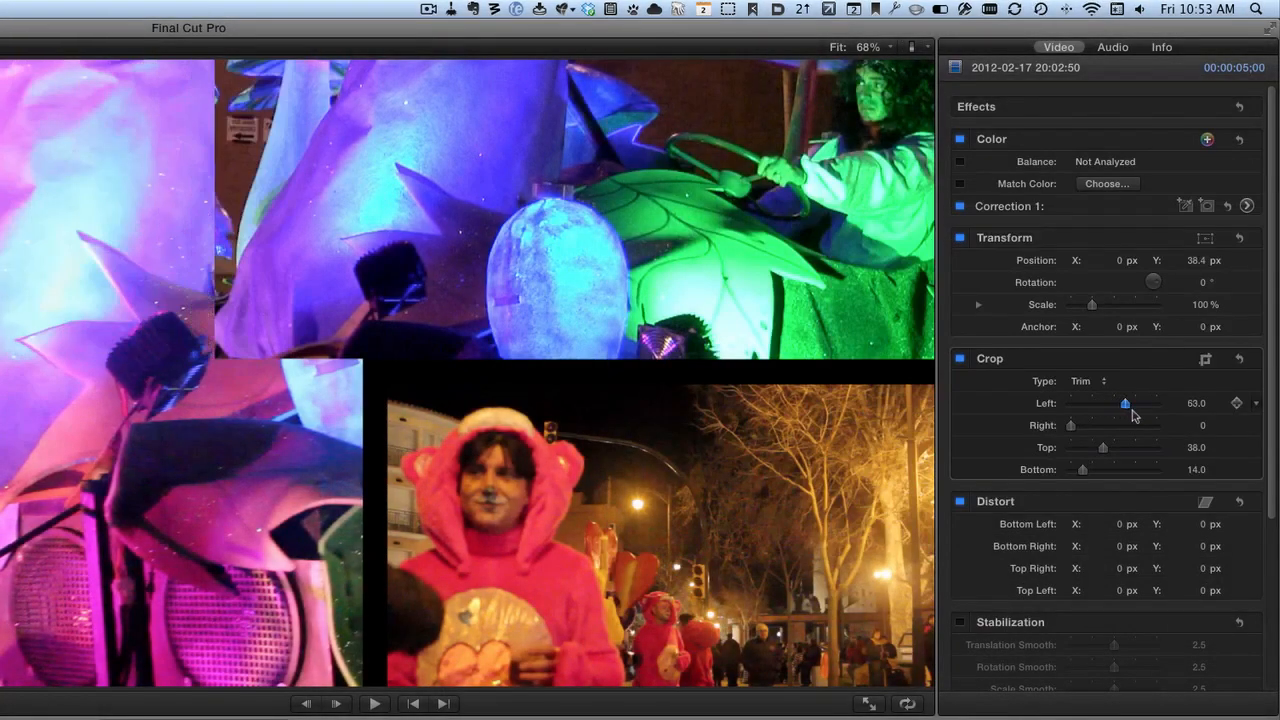
Step: Trim the float clip's left, right and bottom crop edges so its panel borders line up
drag(1124, 404, 1148, 404)
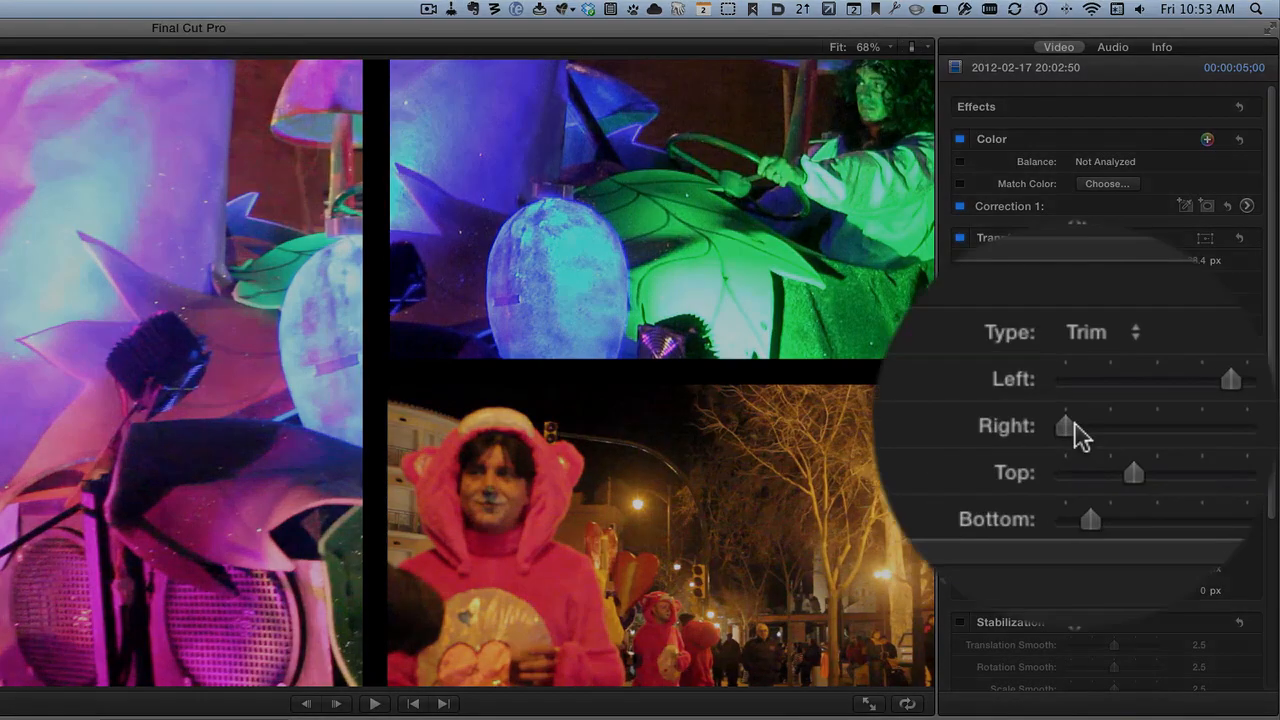
drag(1066, 424, 1066, 424)
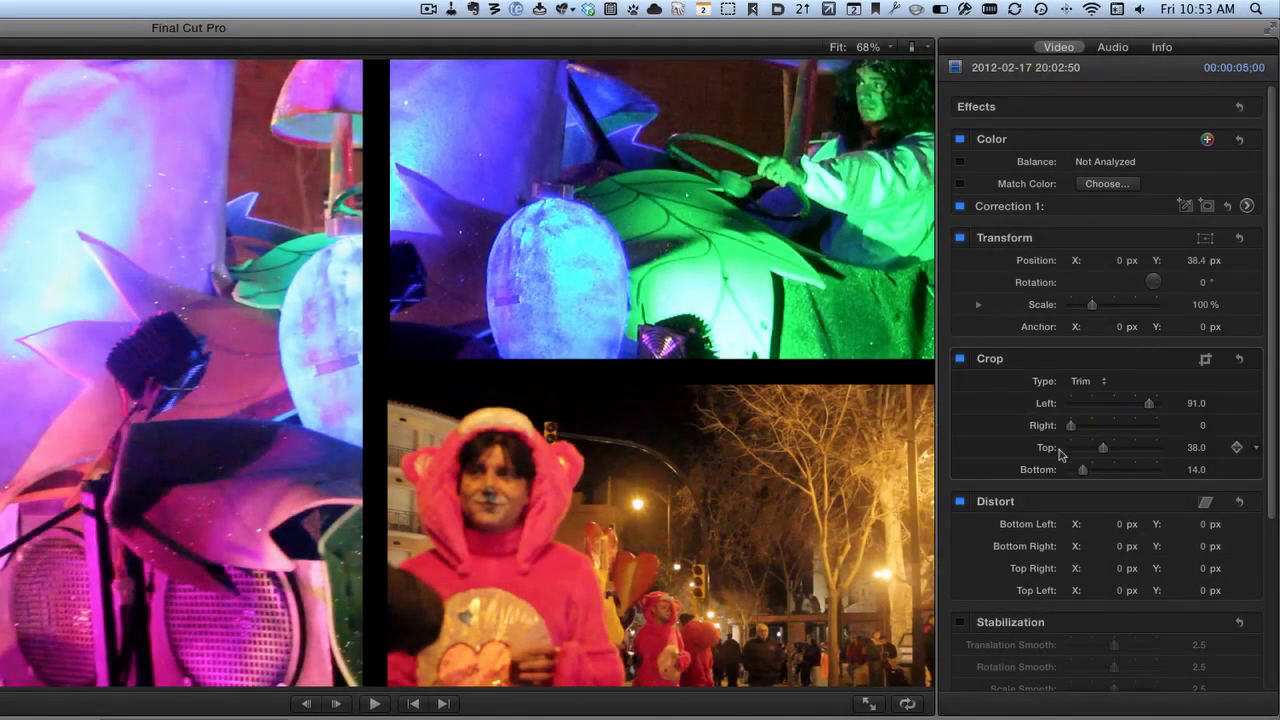
mouse_move(1082, 476)
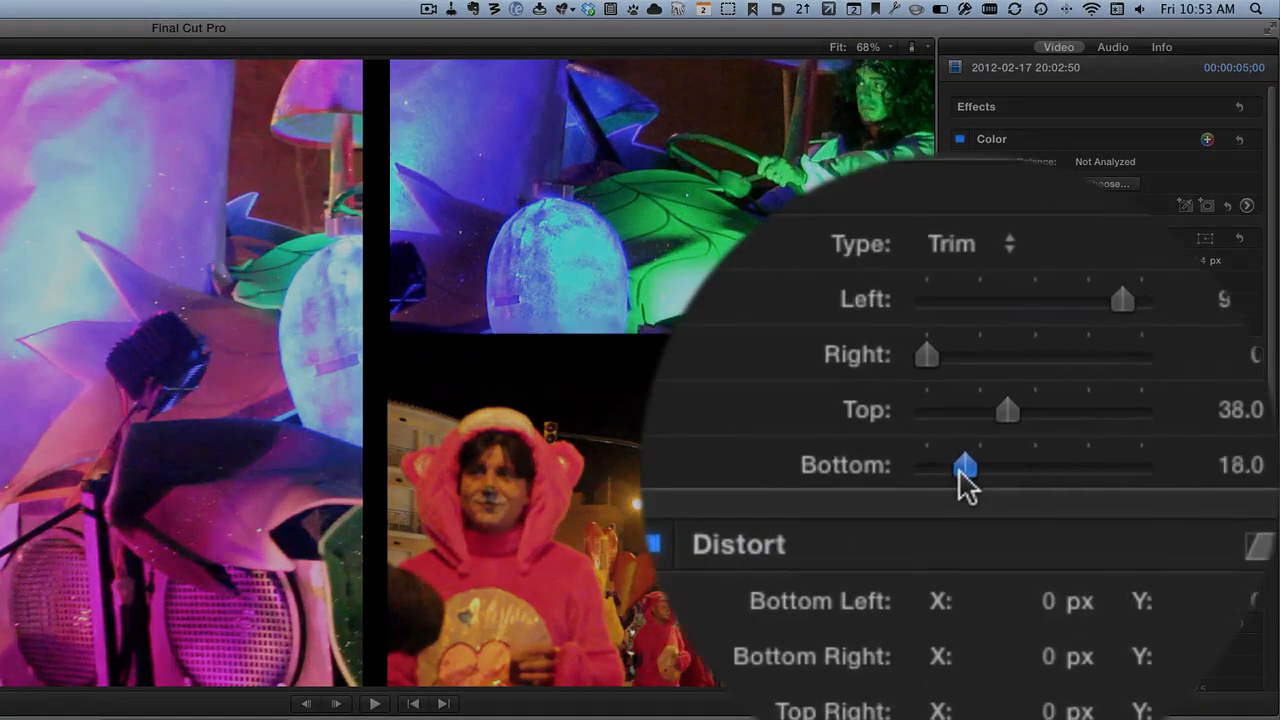
drag(968, 468, 966, 468)
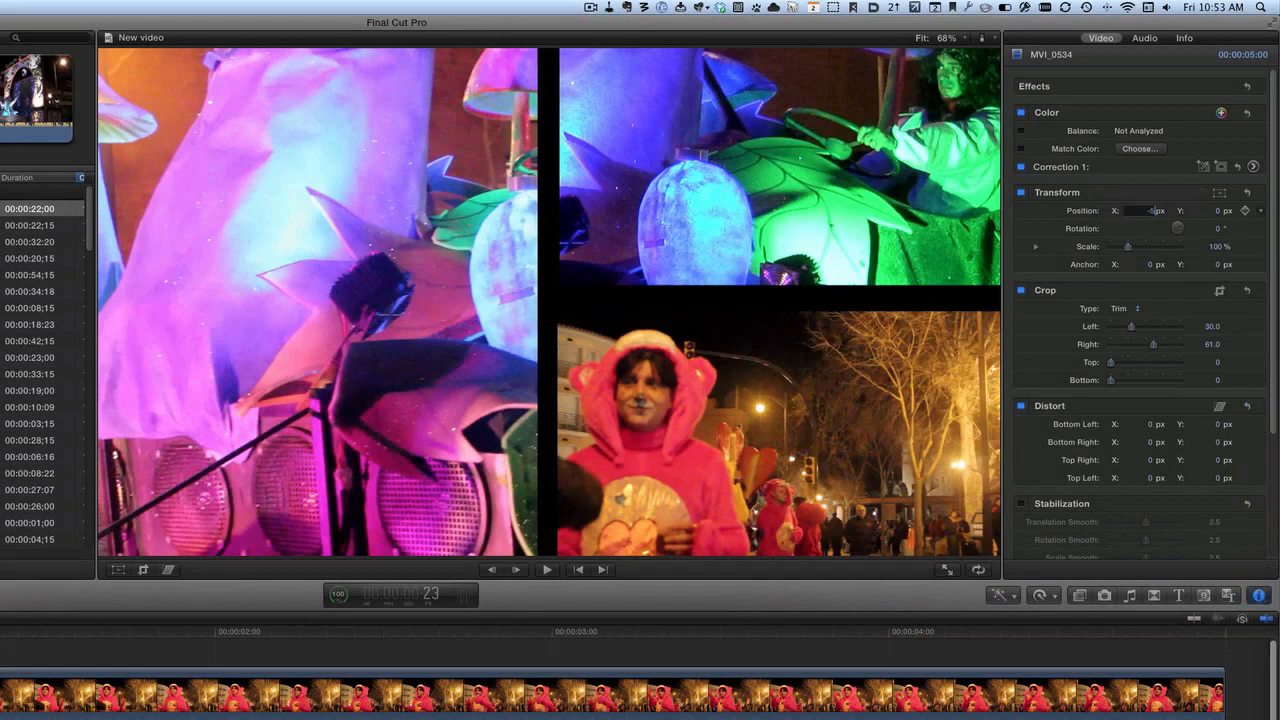
Step: Set the left clip's Position X to -50.0, then play and stop the split screen to check it
text(-50.0)
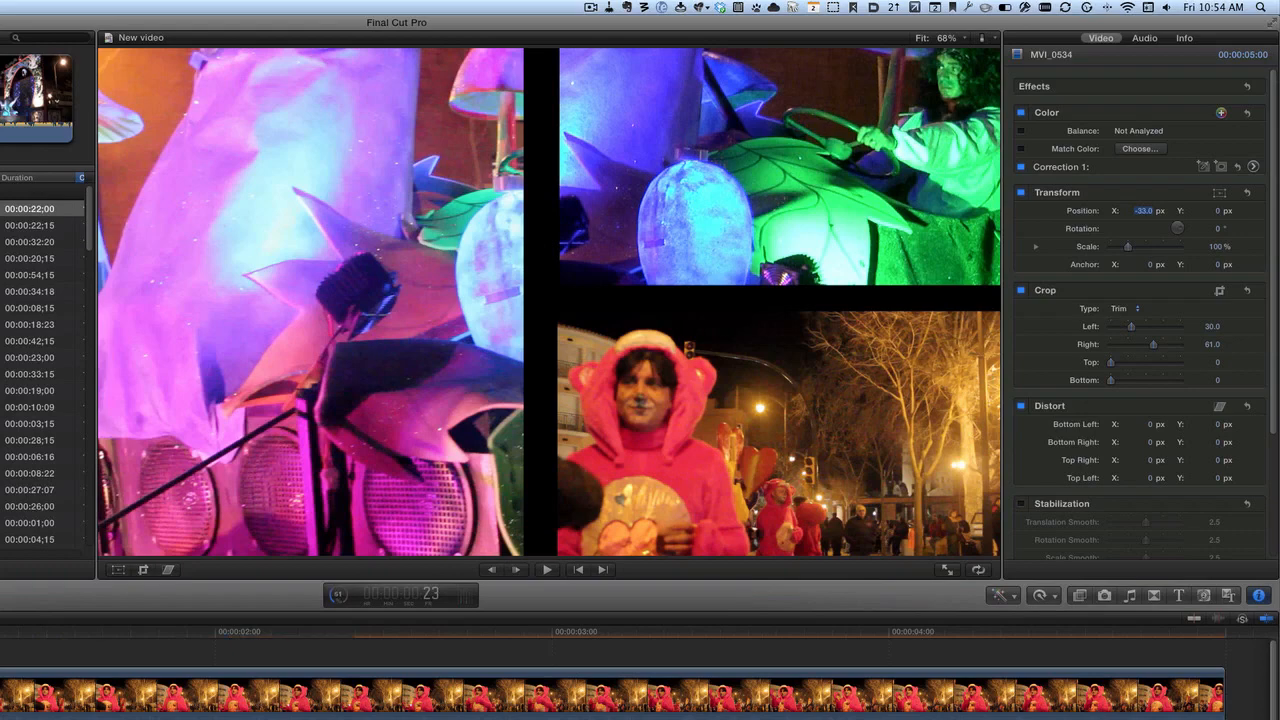
click(546, 570)
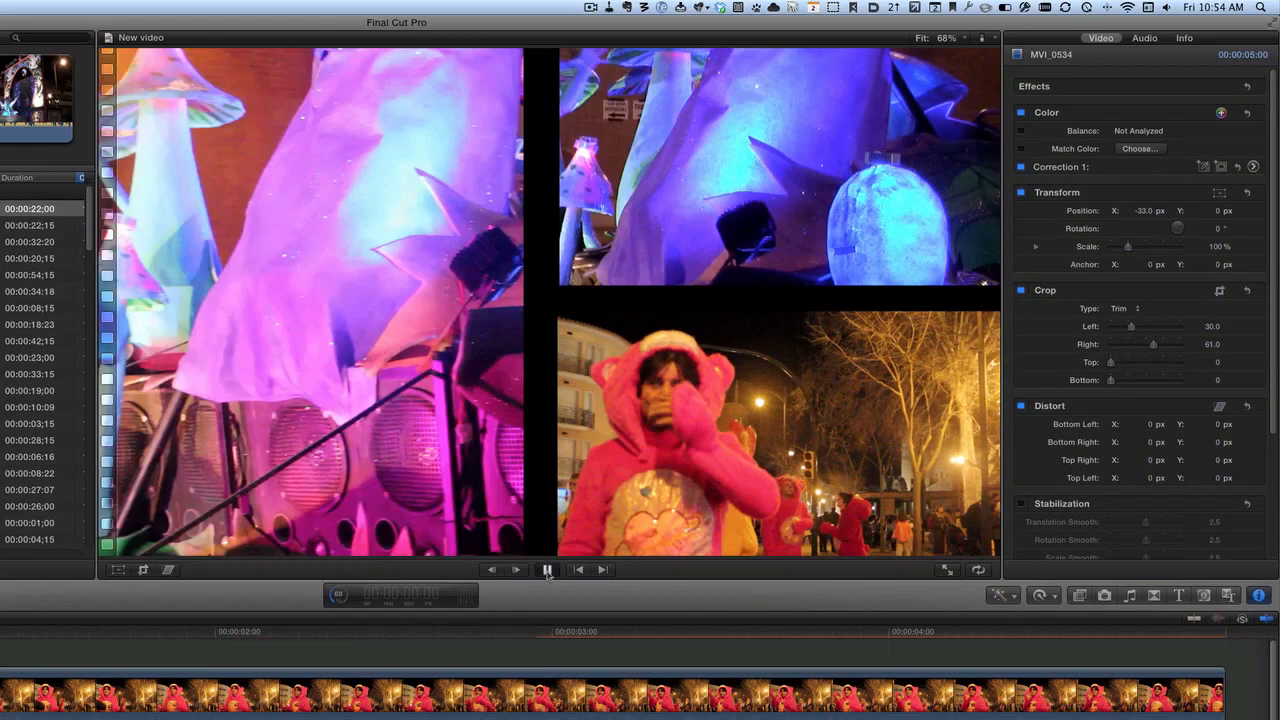
click(516, 570)
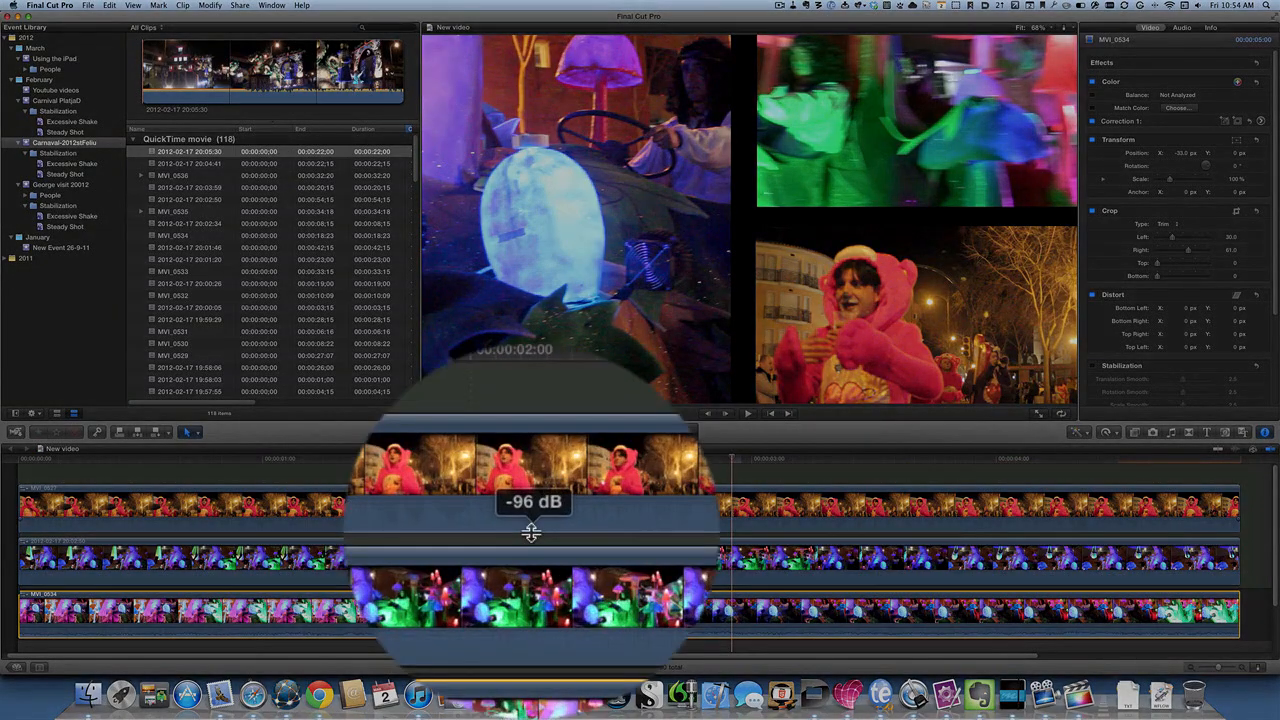
Step: Lower the upper timeline clip's volume, settling it at -18 dB
drag(532, 530, 532, 524)
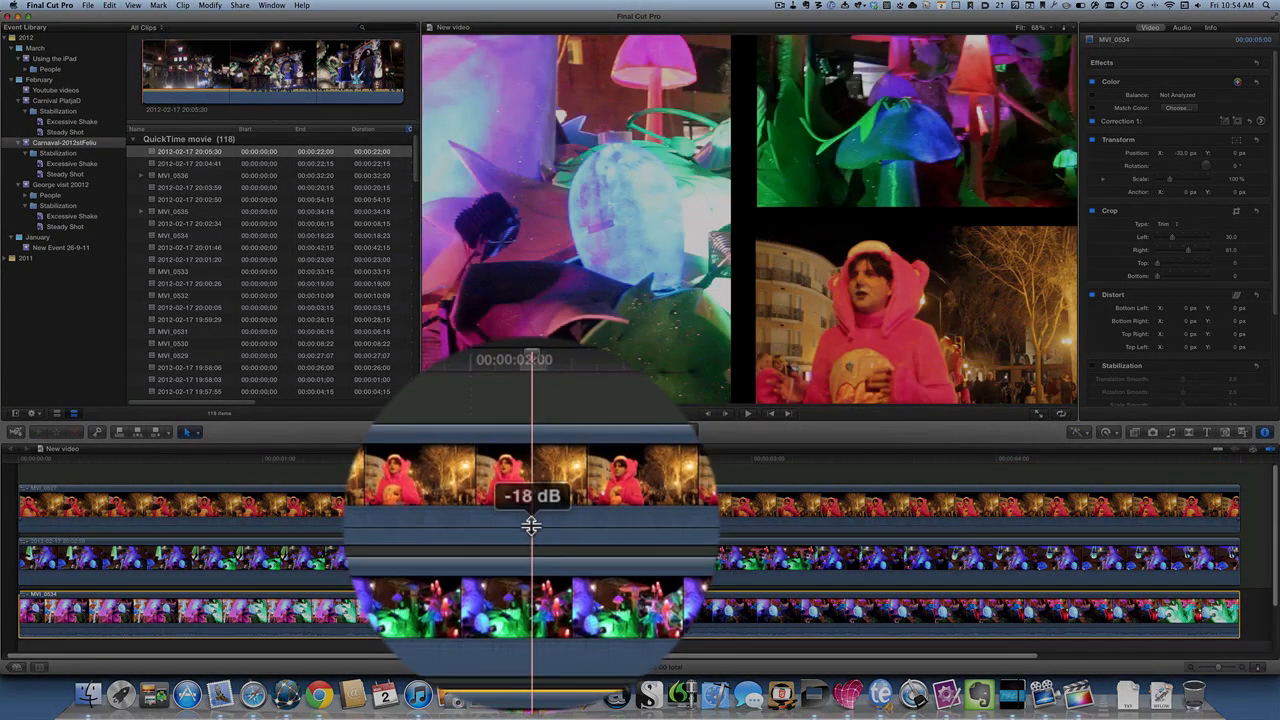
drag(532, 520, 532, 490)
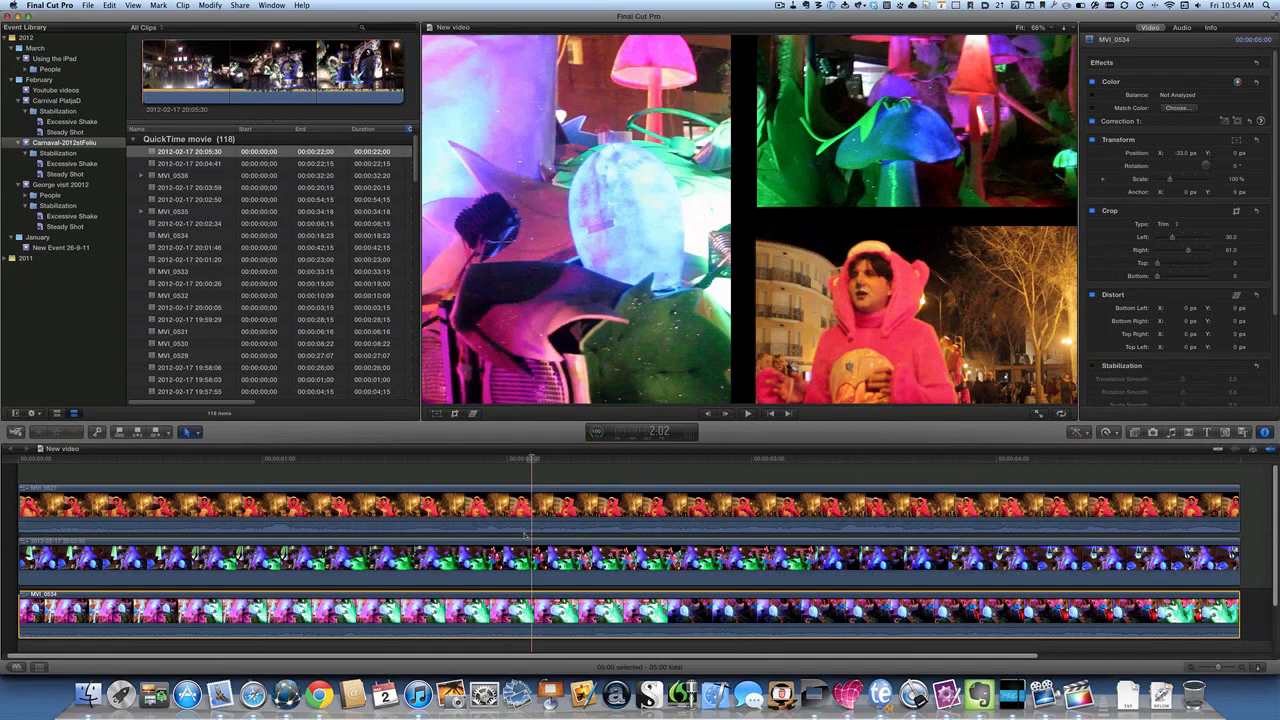
Step: Detach the audio from the festival clips using the timeline shortcut menu
right_click(524, 536)
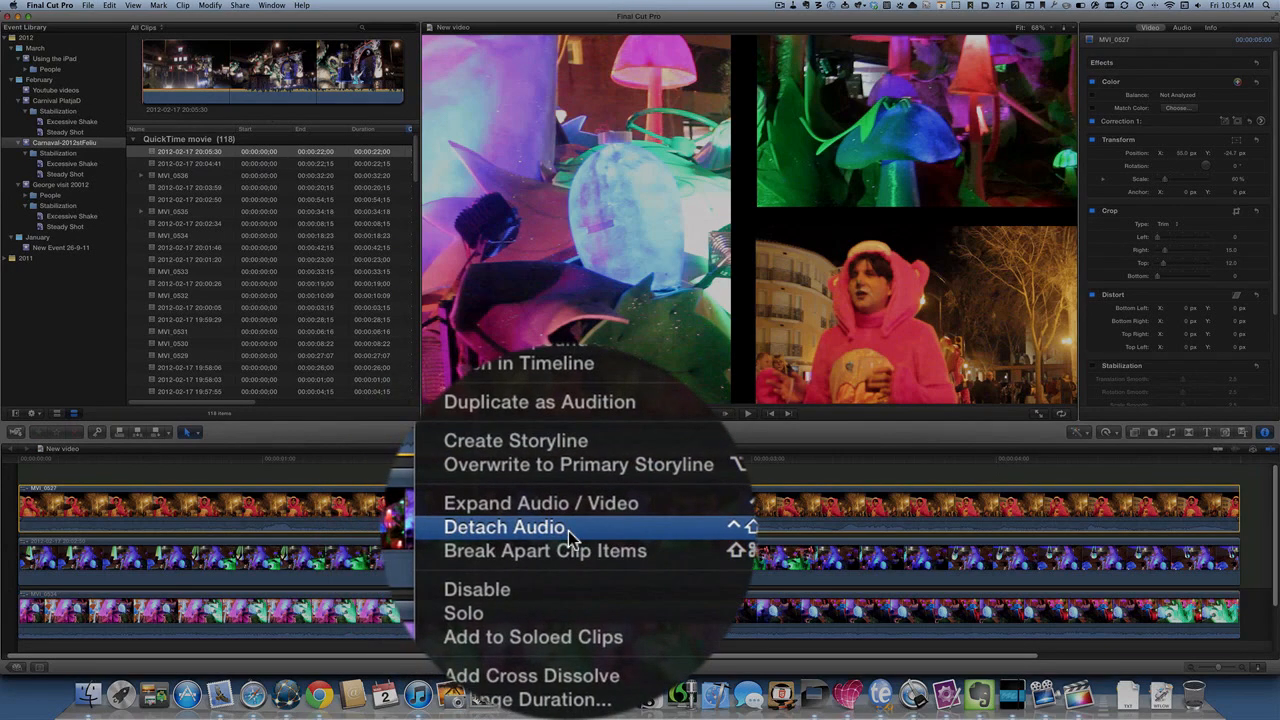
click(504, 528)
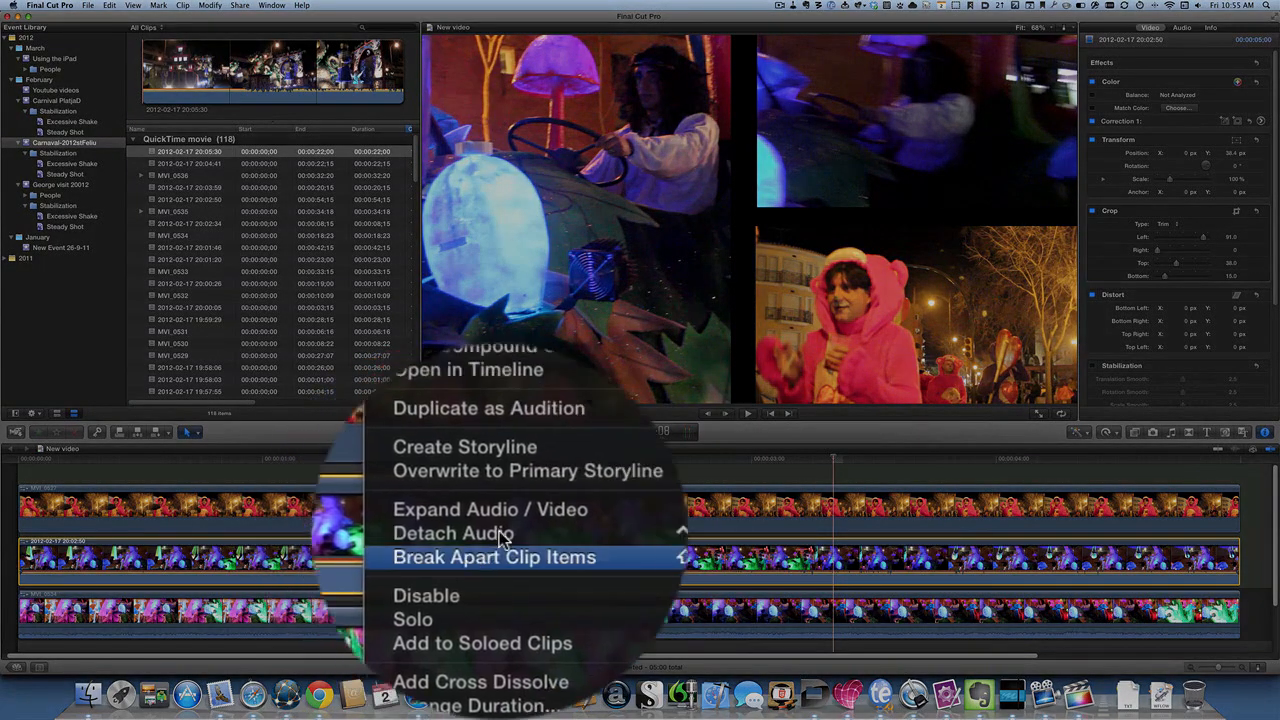
click(492, 556)
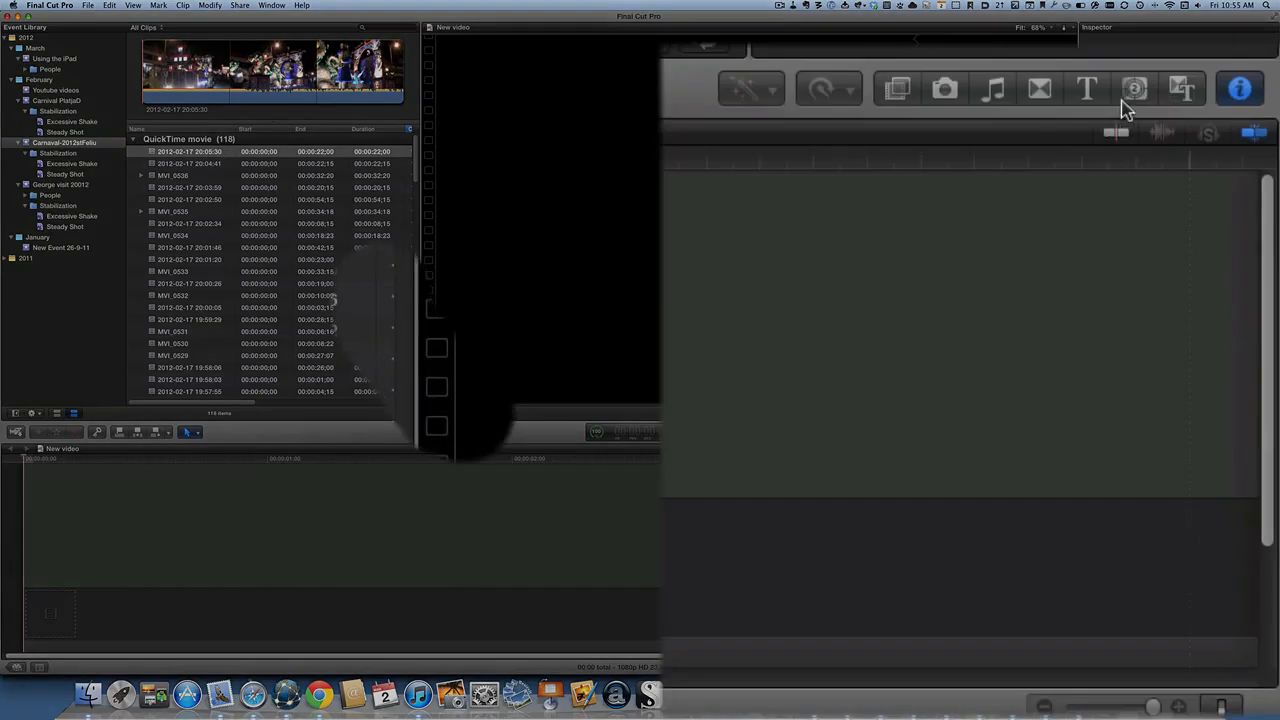
Step: Show the Generators browser filtered to the Split Screen category
click(1132, 88)
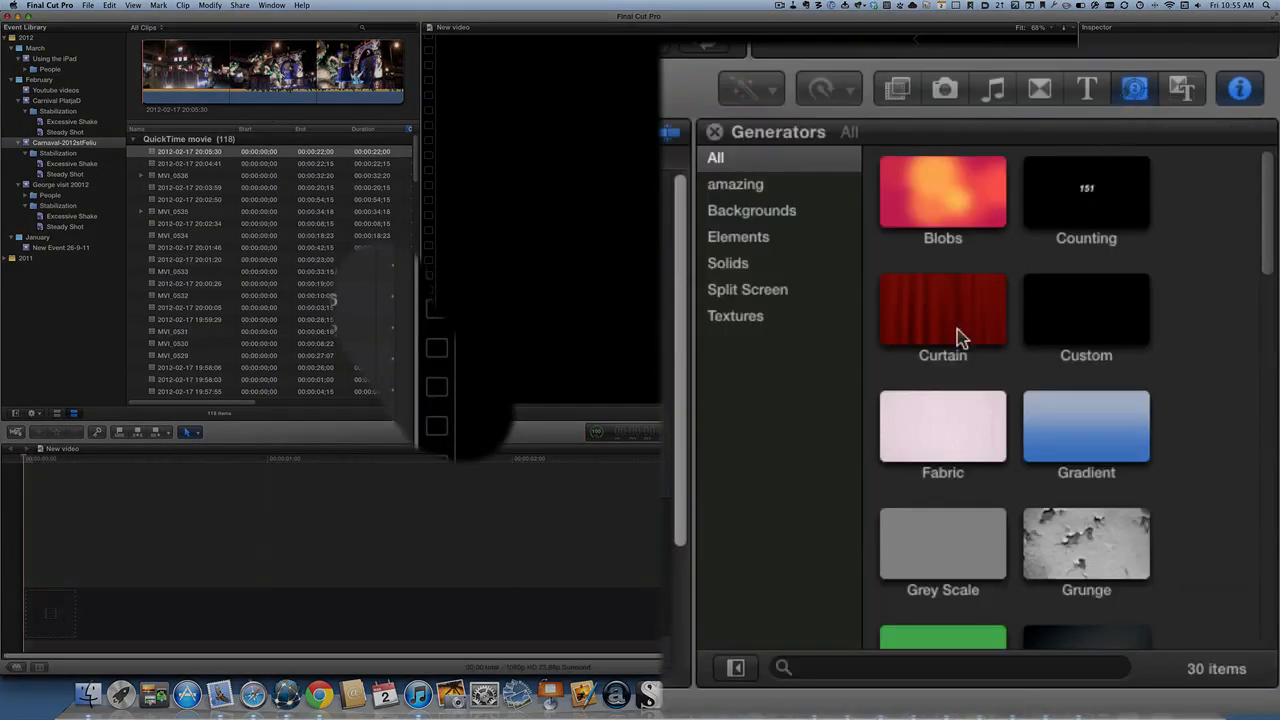
click(748, 288)
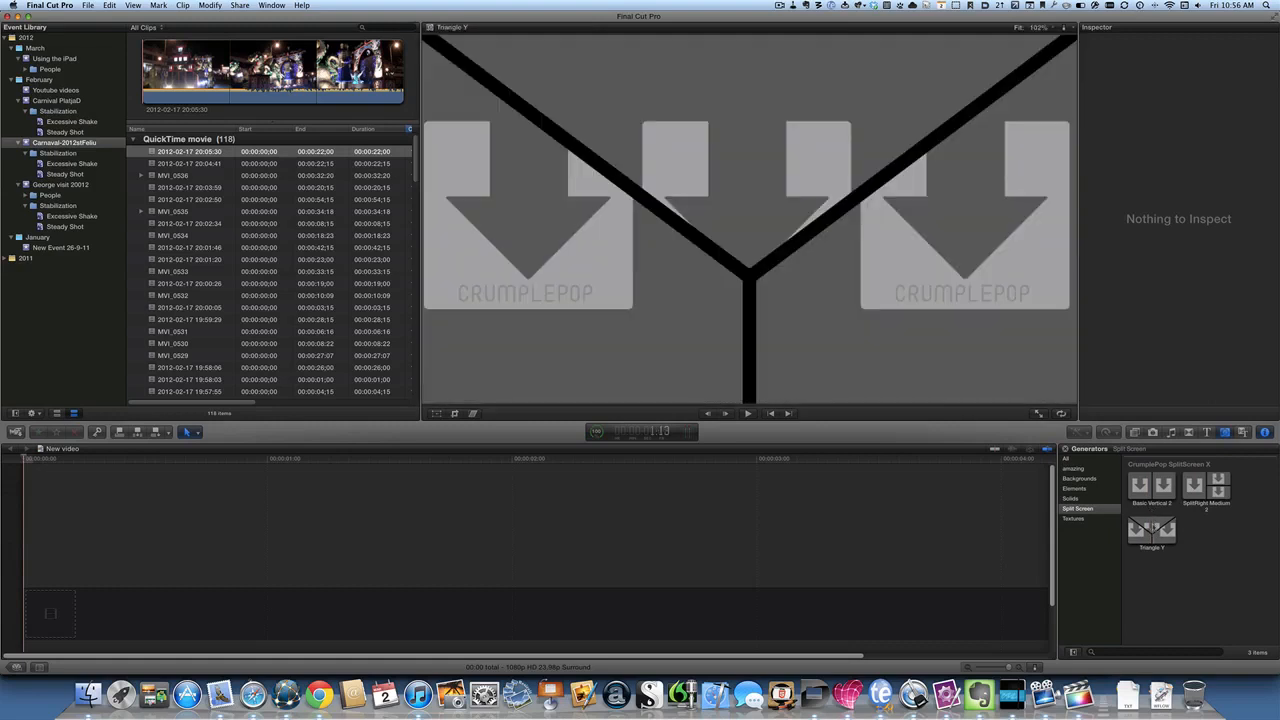
Step: Place Basic Vertical 2 on the empty timeline, accepting the suggested 1080p HD properties
click(1152, 488)
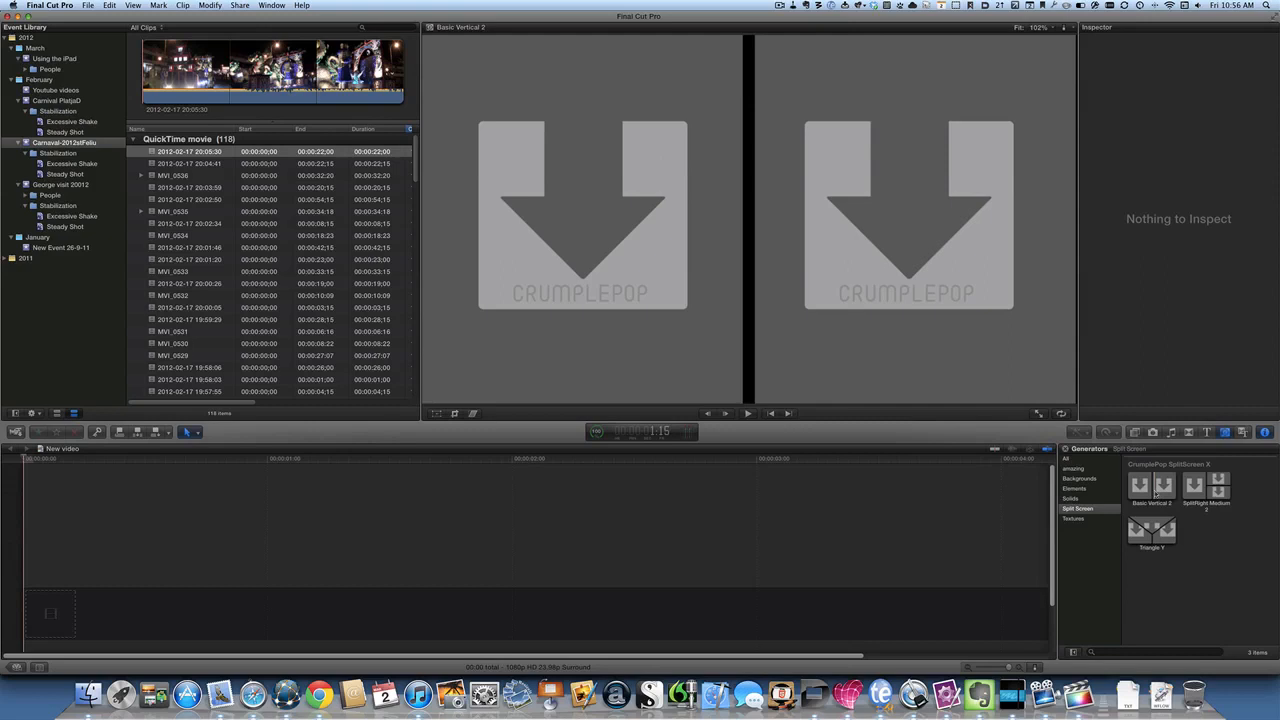
click(1152, 500)
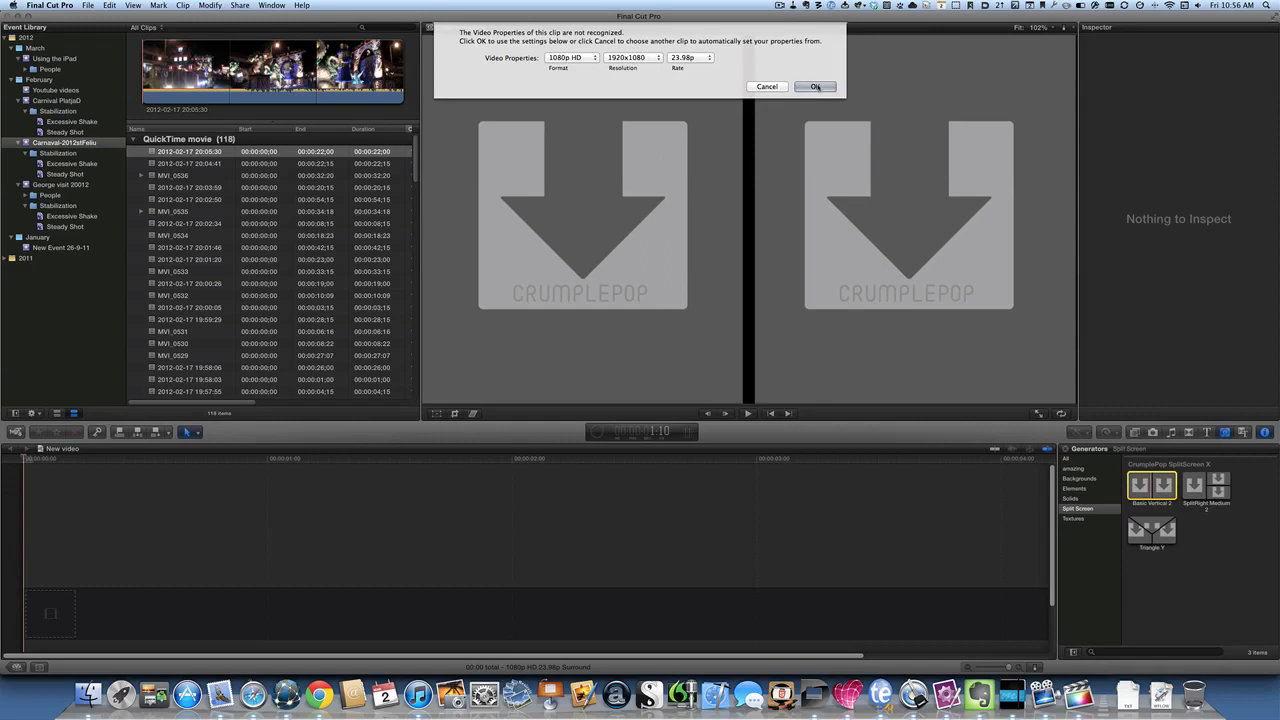
click(812, 86)
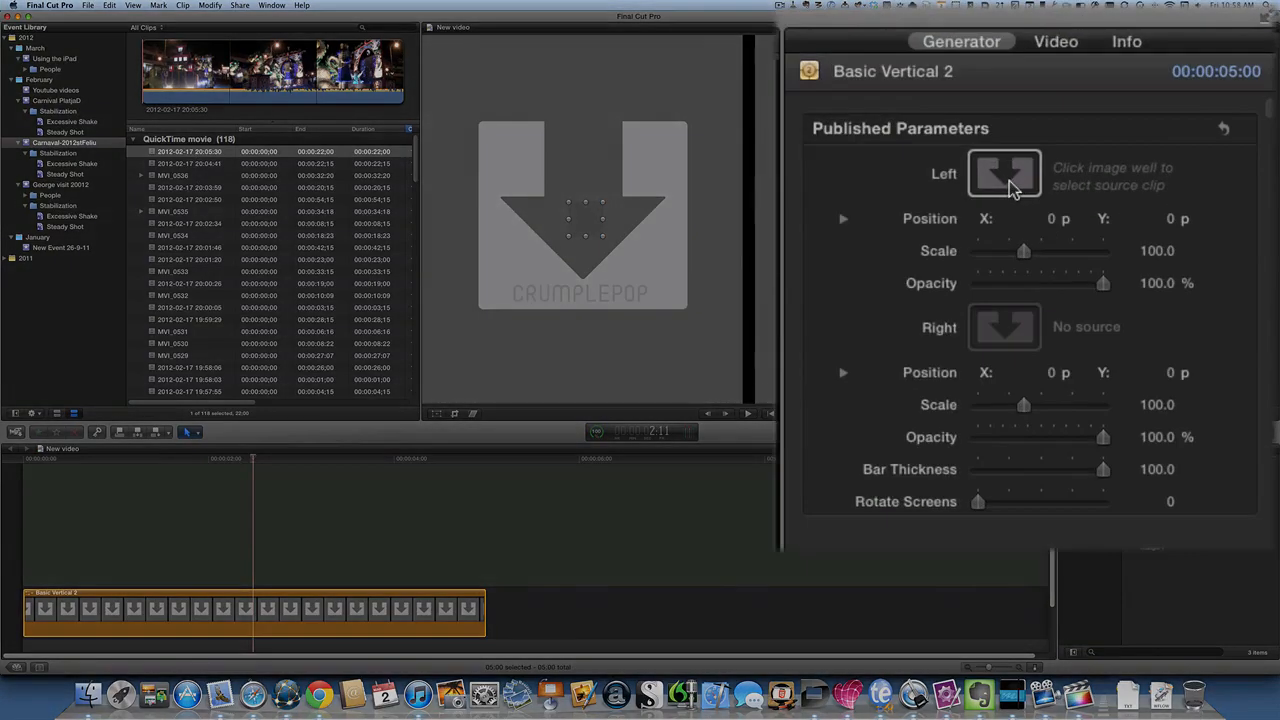
Step: Assign the festival float clip to the generator's Left image well and apply it
click(1004, 172)
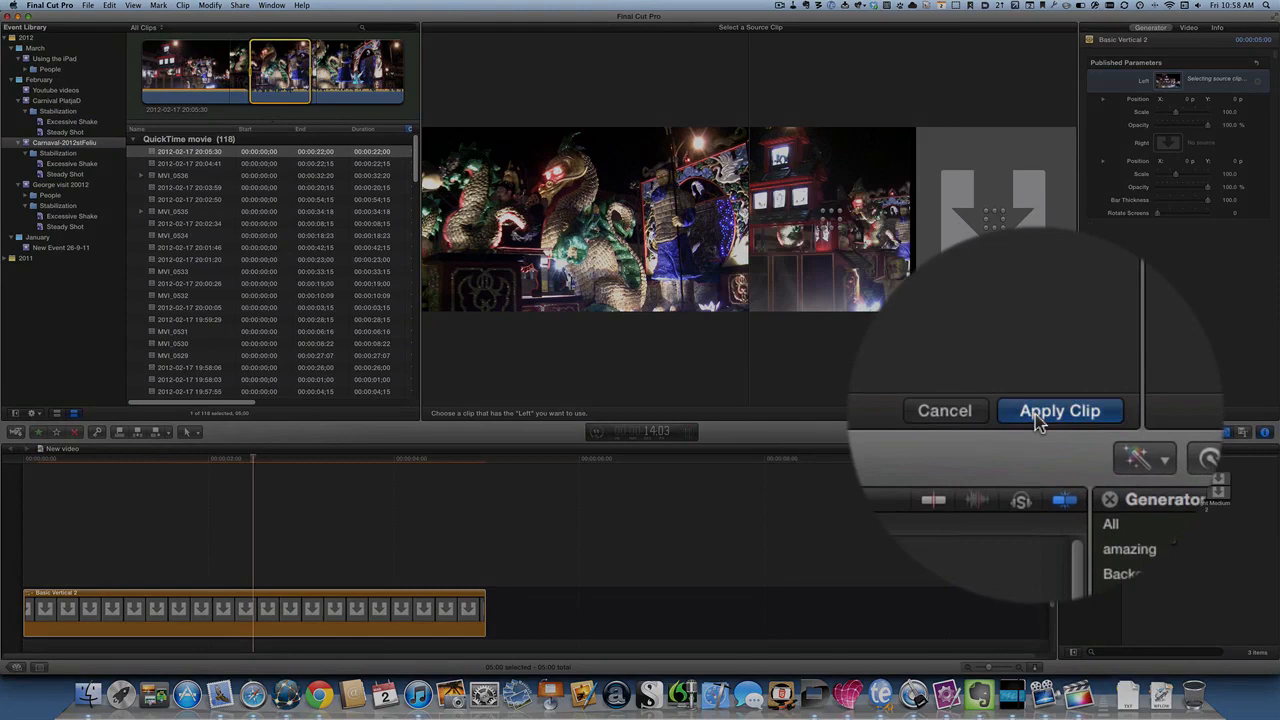
click(1060, 410)
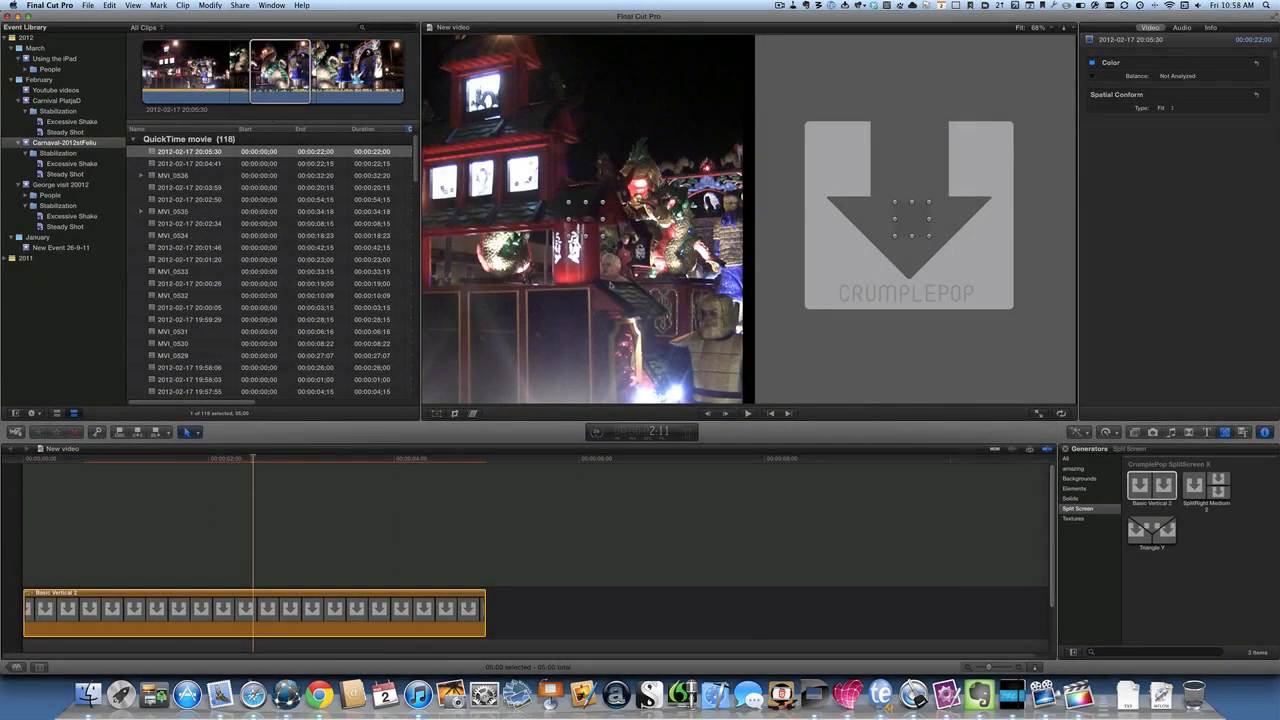
mouse_move(1148, 208)
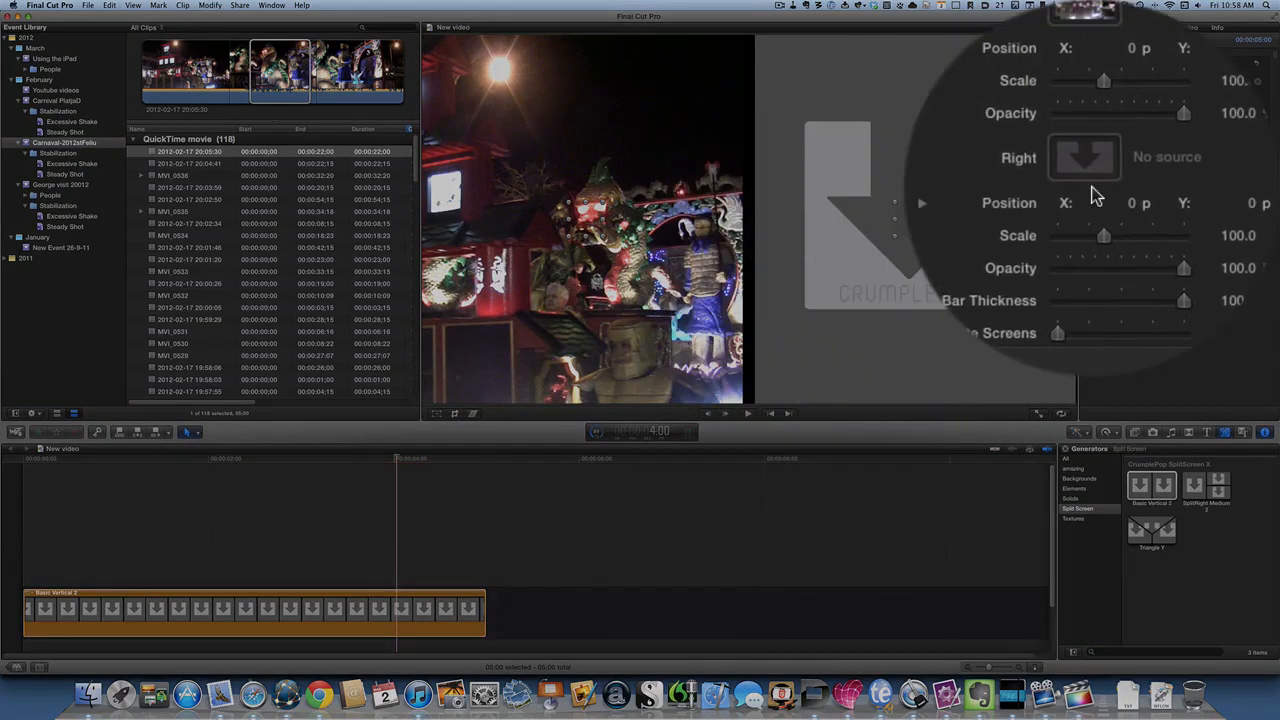
Step: Assign the carnival umbrella clip to the generator's Right image well and apply it
click(1084, 156)
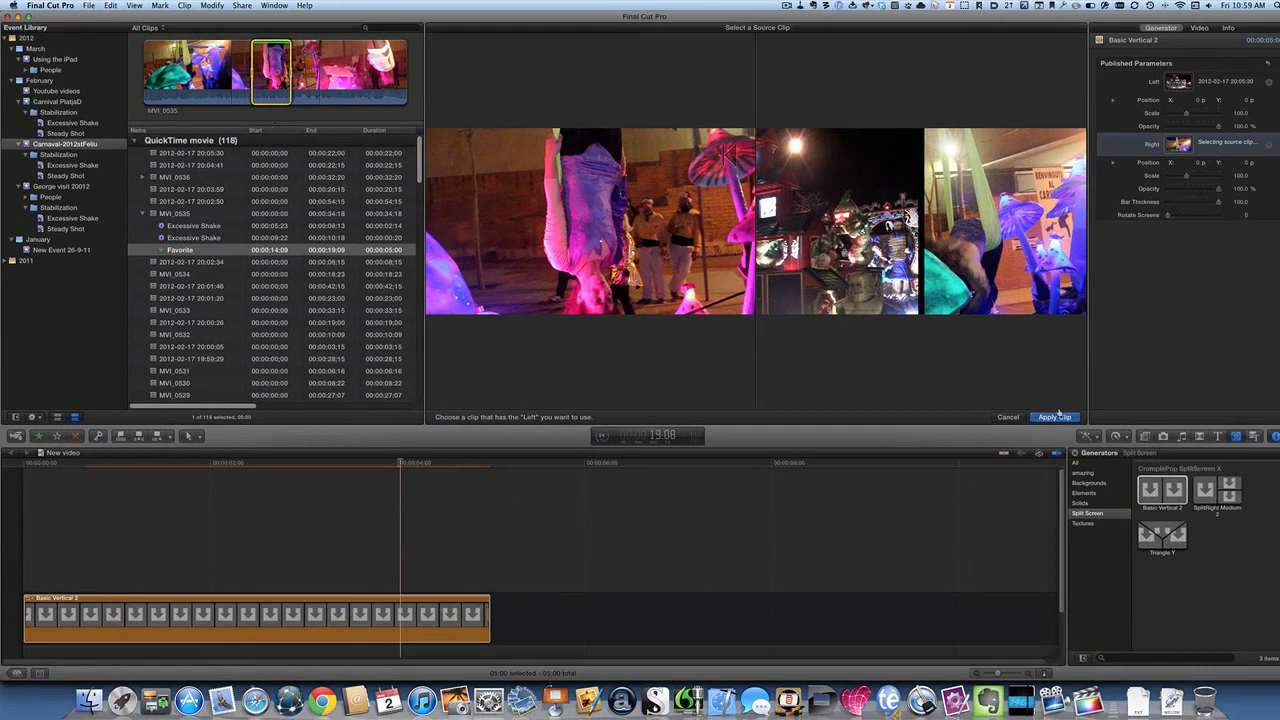
click(1054, 416)
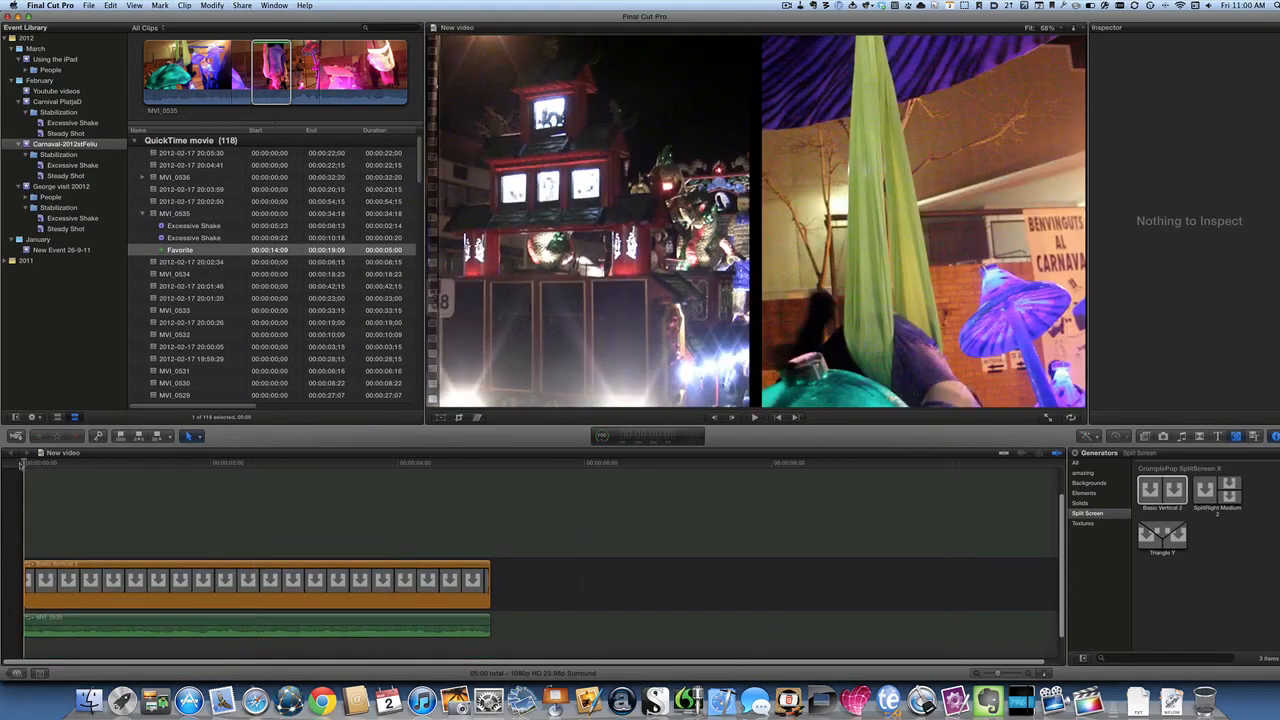
Step: Play the timeline forward to review the filled vertical split screen with its audio
click(754, 418)
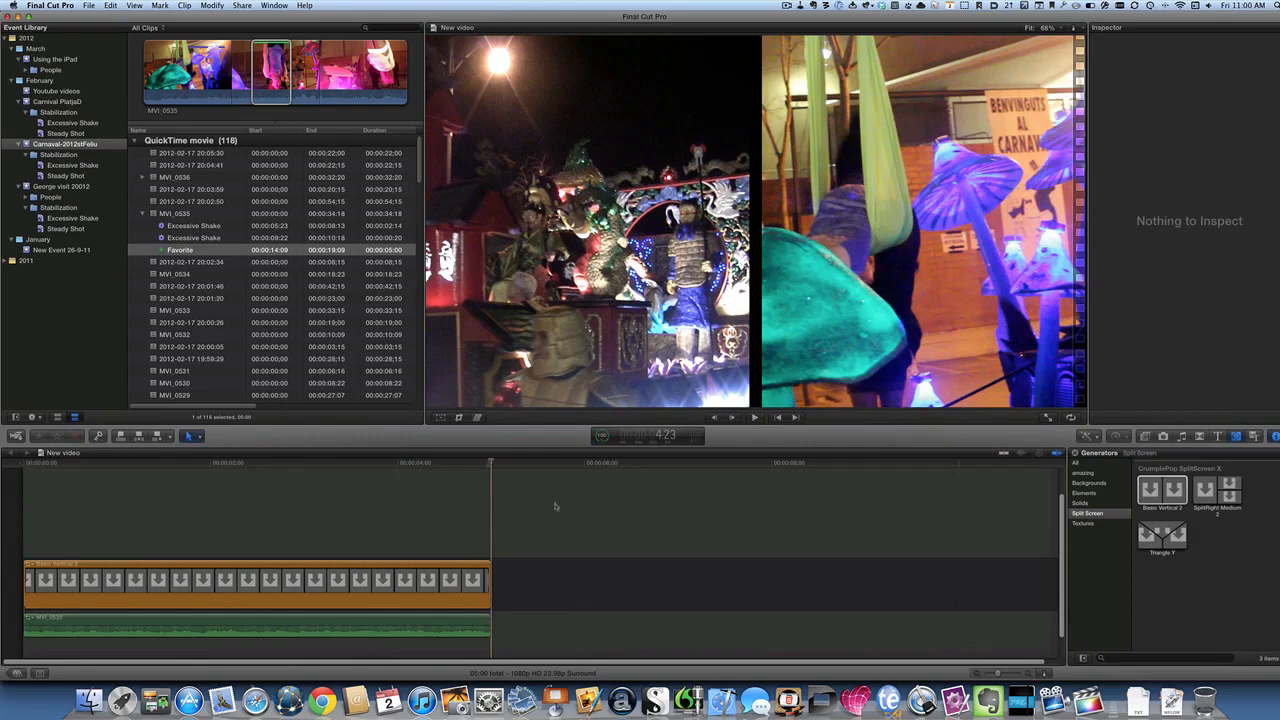
mouse_move(244, 548)
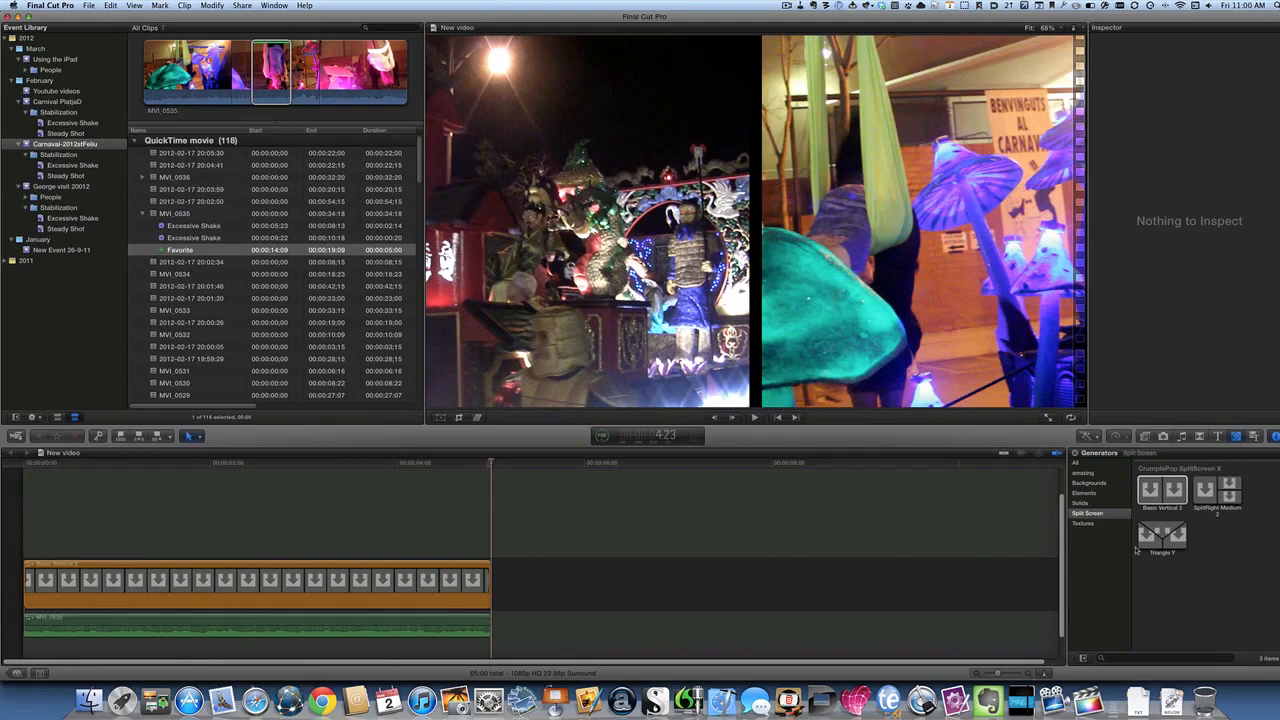
Step: Preview Basic Vertical 2 and then Triangle 4 in the Generators browser
click(1162, 492)
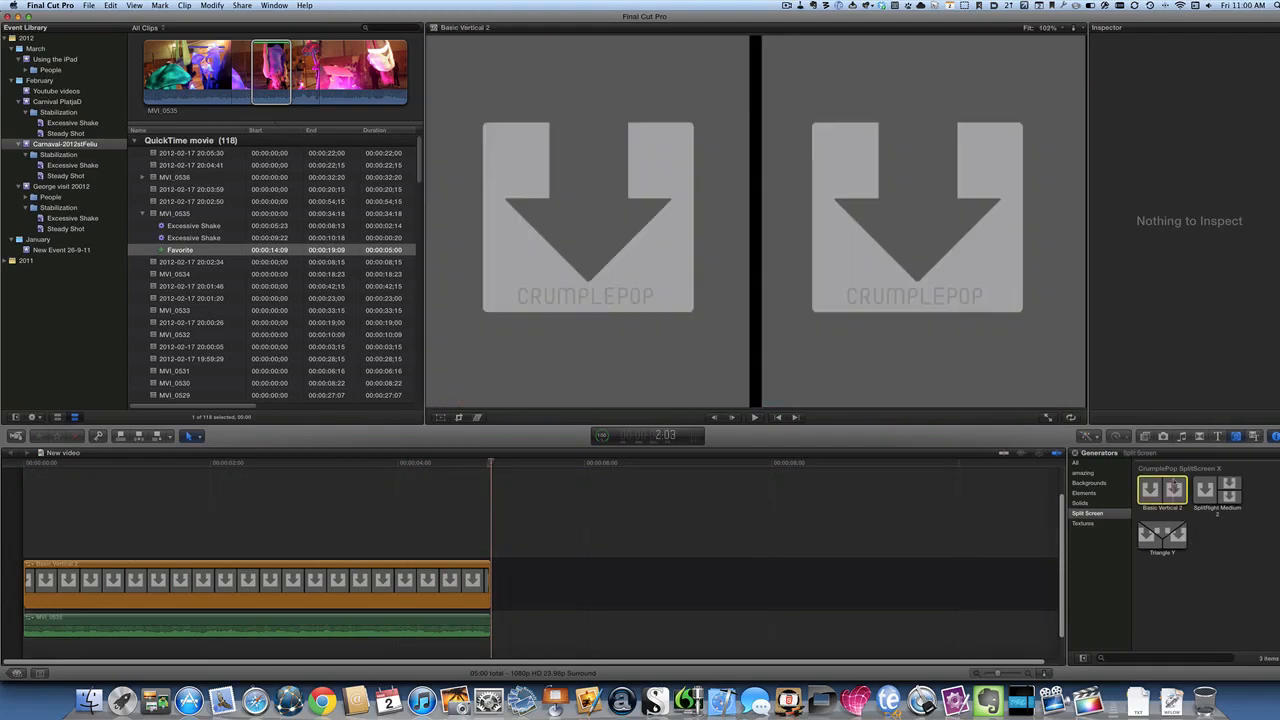
click(1160, 538)
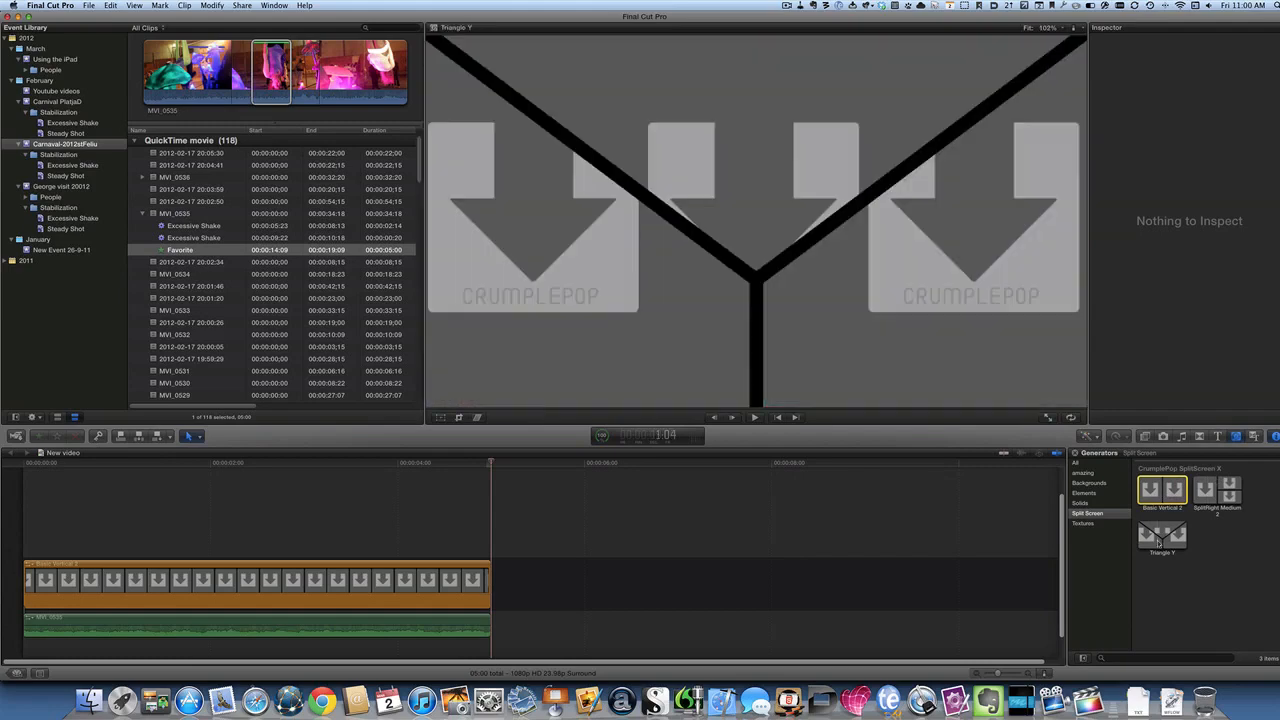